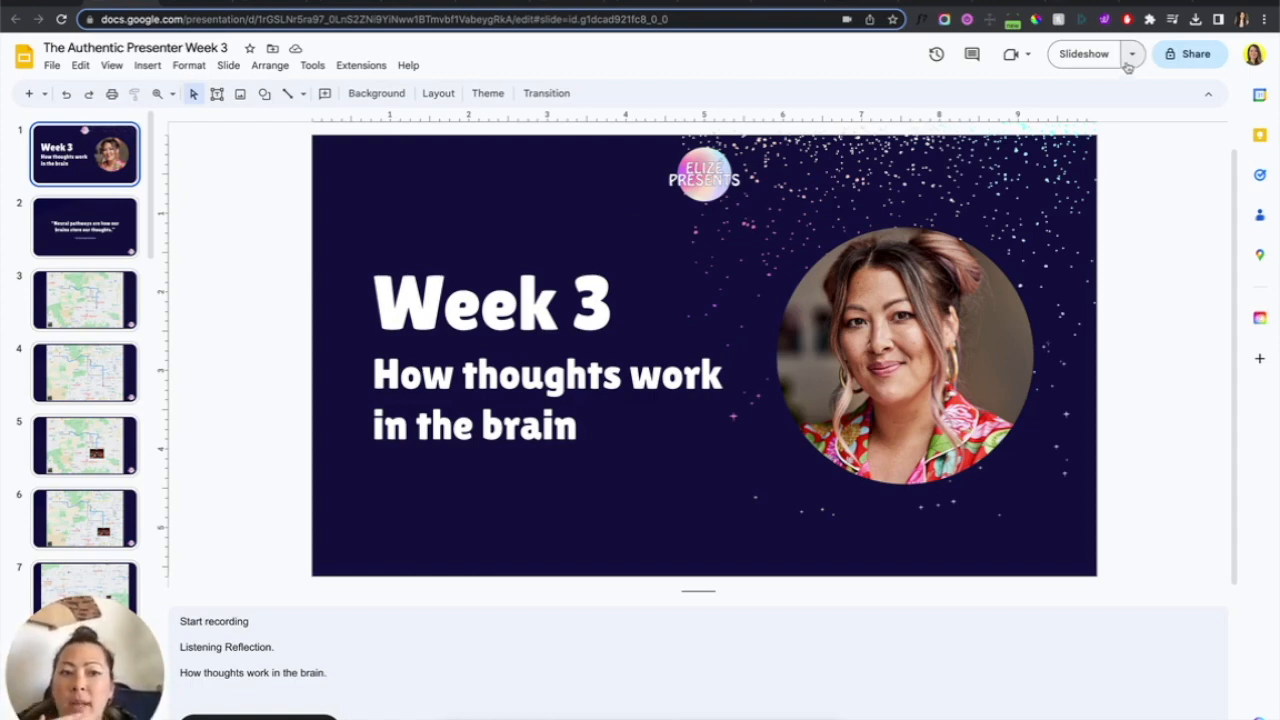
# Launch the Week 3 deck in Presenter view so slide 1 of 32 shows with notes and timer
pyautogui.click(1132, 54)
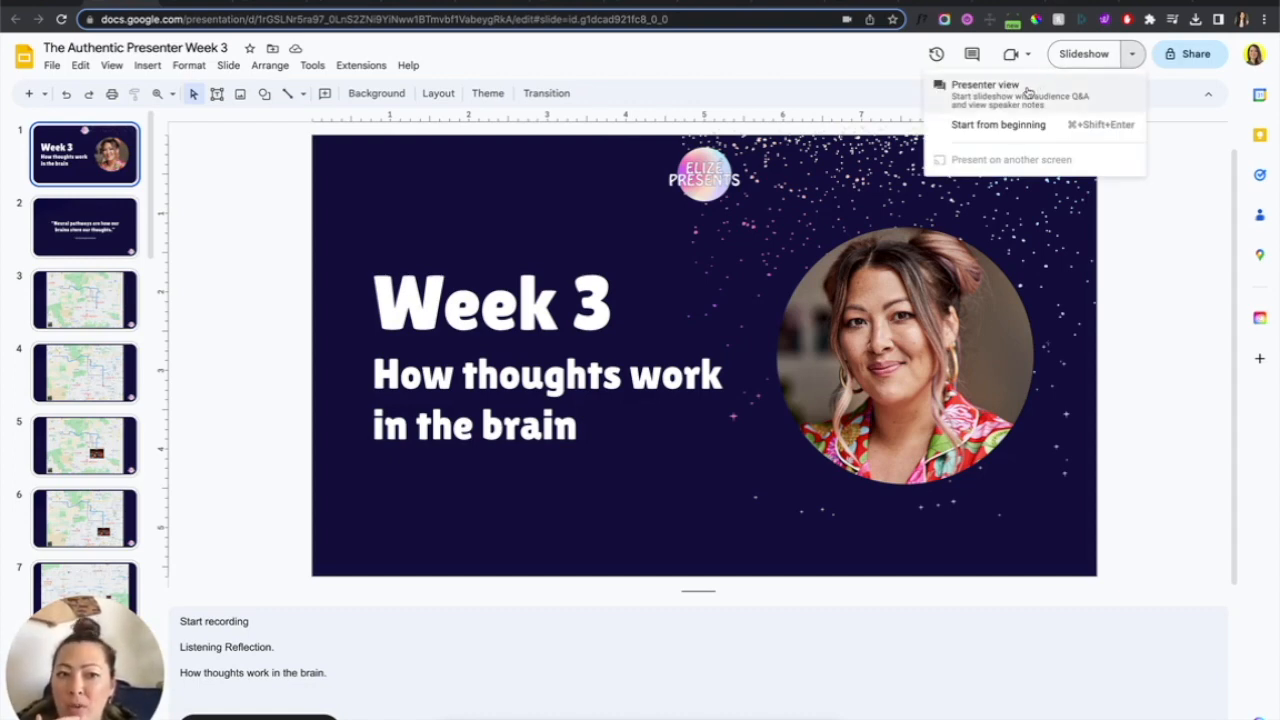
pyautogui.click(984, 84)
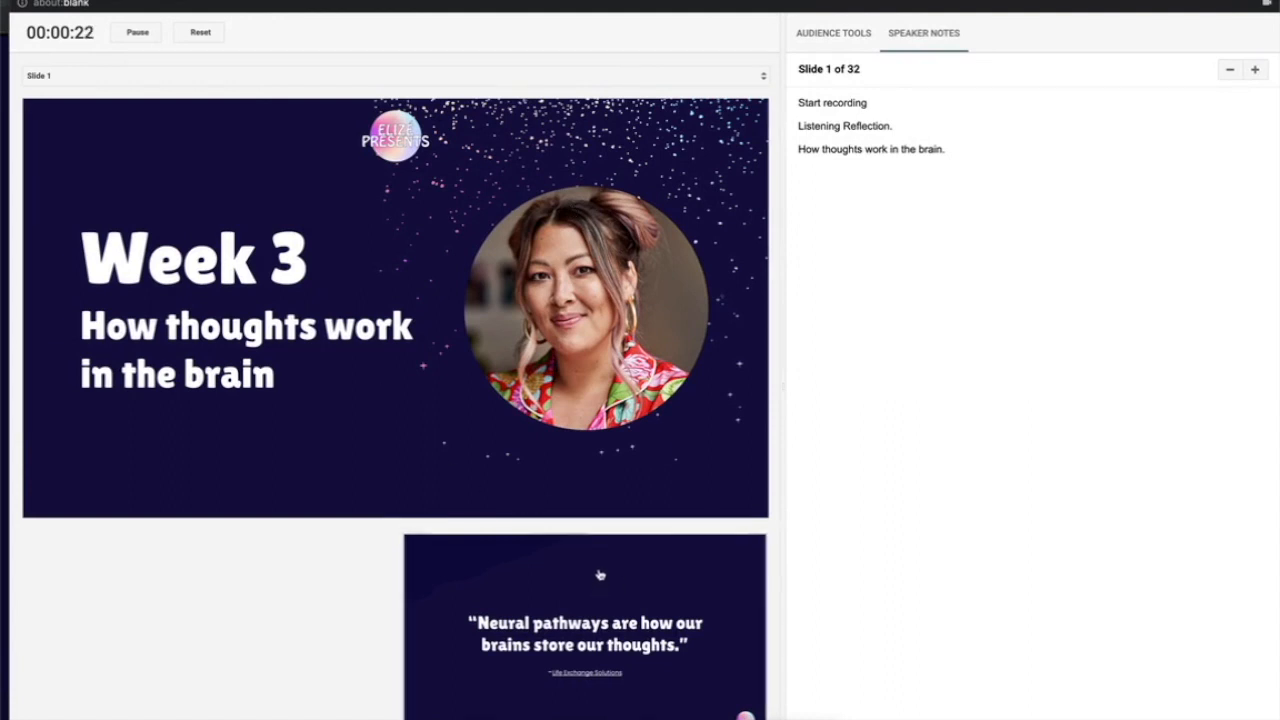
pyautogui.moveTo(650, 544)
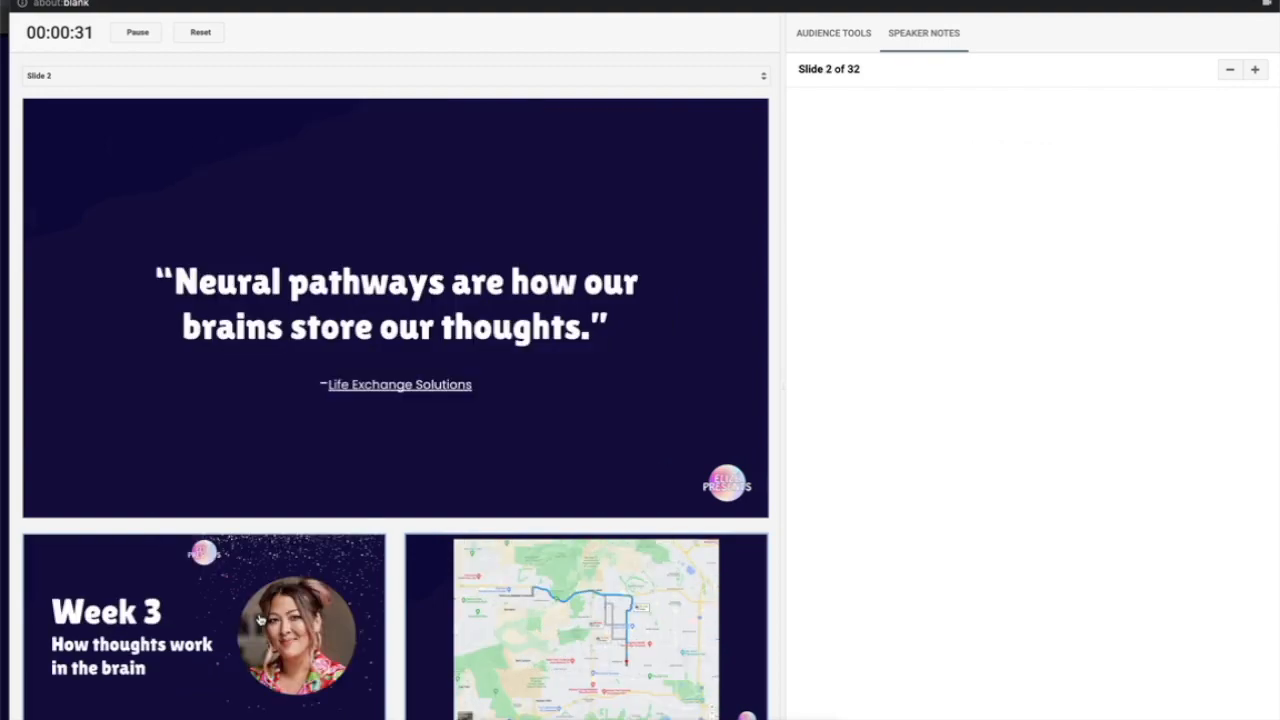
# After reaching slide 2 of 32, bring the Zoom meeting window to the front
pyautogui.click(204, 624)
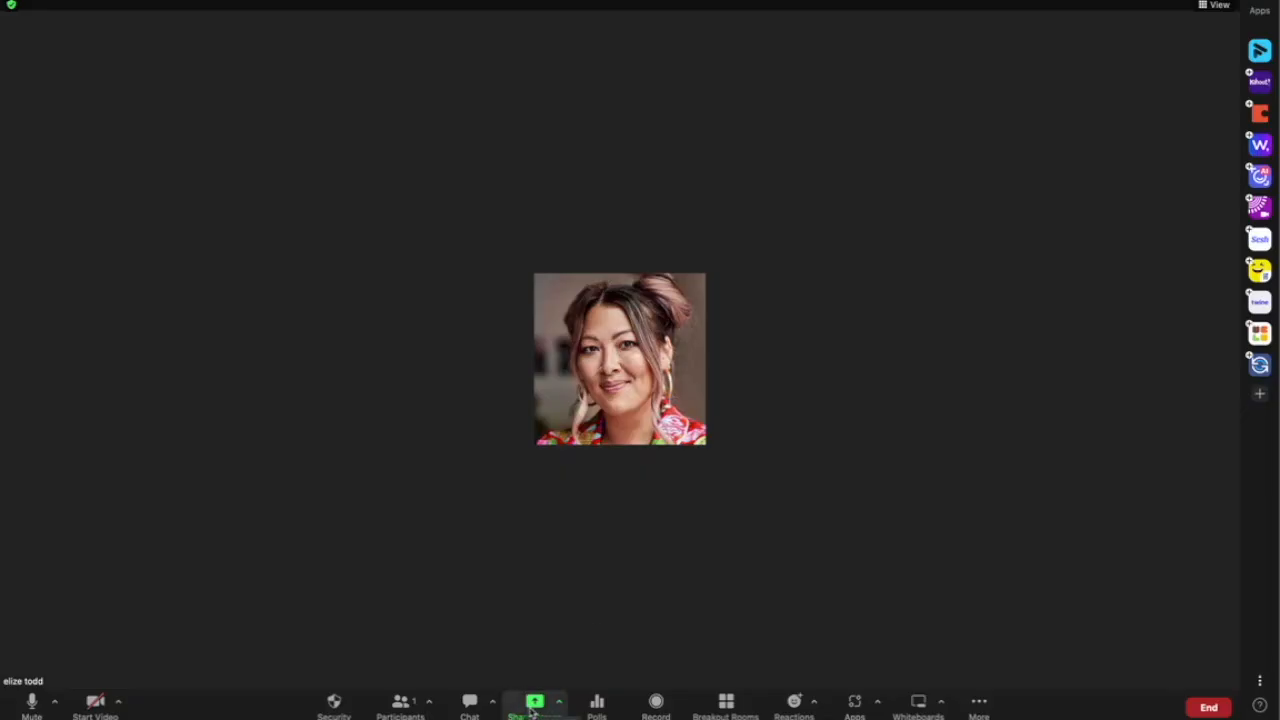
# Share only the 'Google Chrome – The Authentic Presenter' slideshow window with the meeting
pyautogui.click(534, 704)
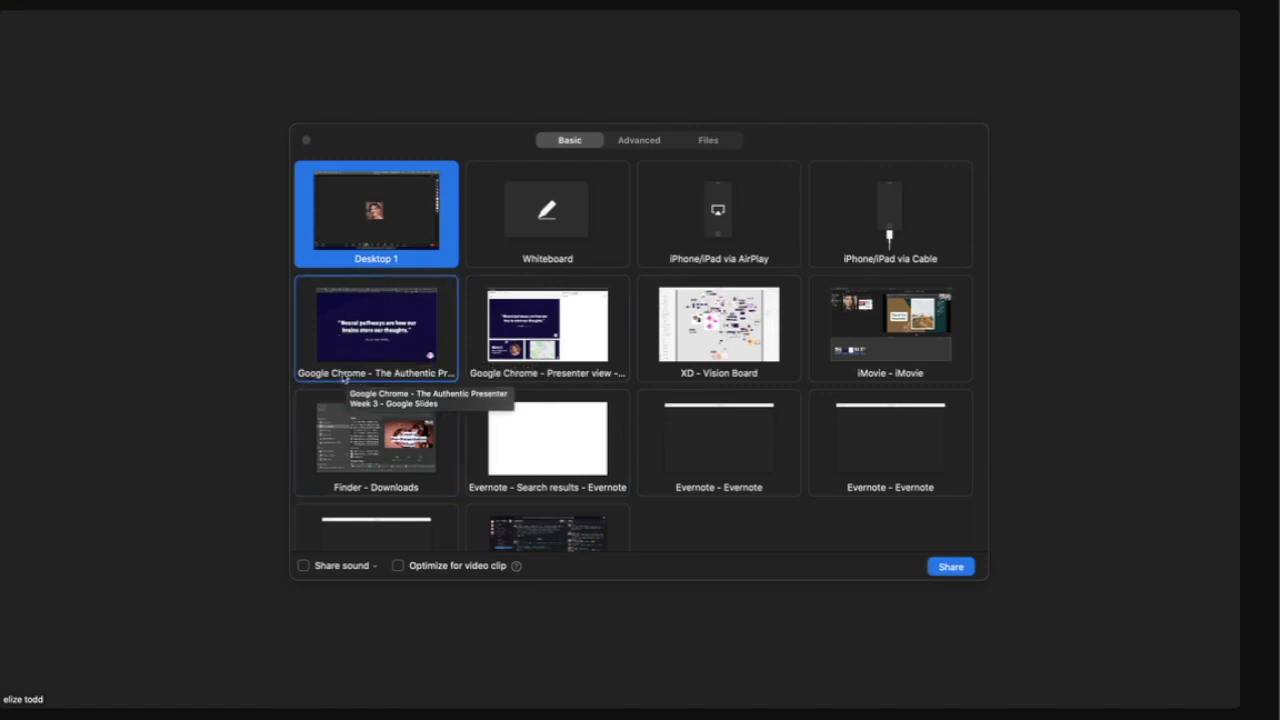
pyautogui.click(376, 328)
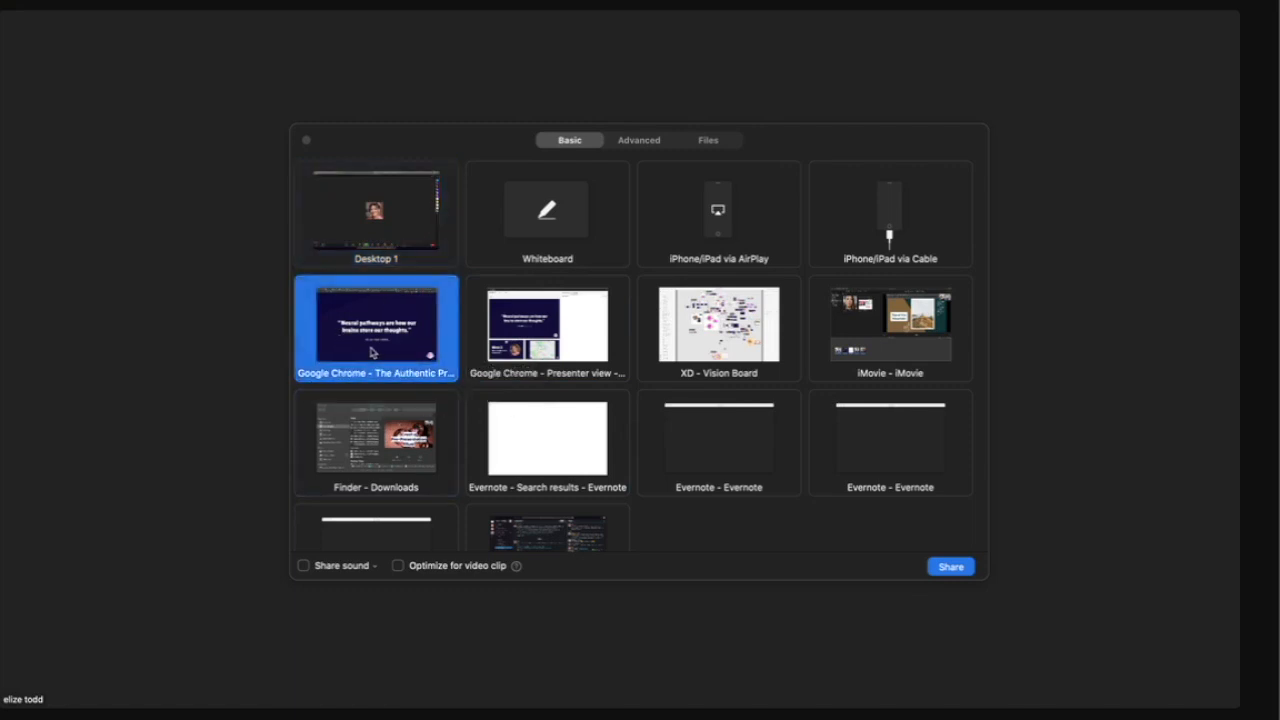
pyautogui.click(948, 566)
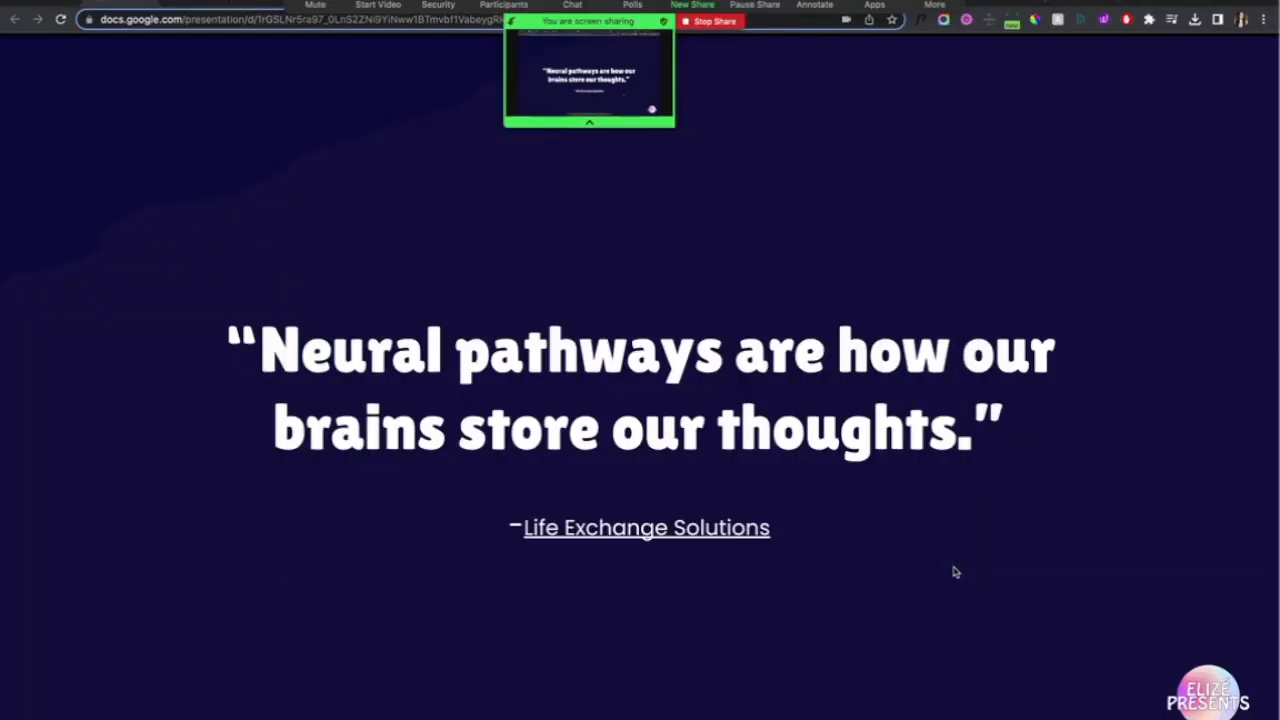
pyautogui.moveTo(784, 436)
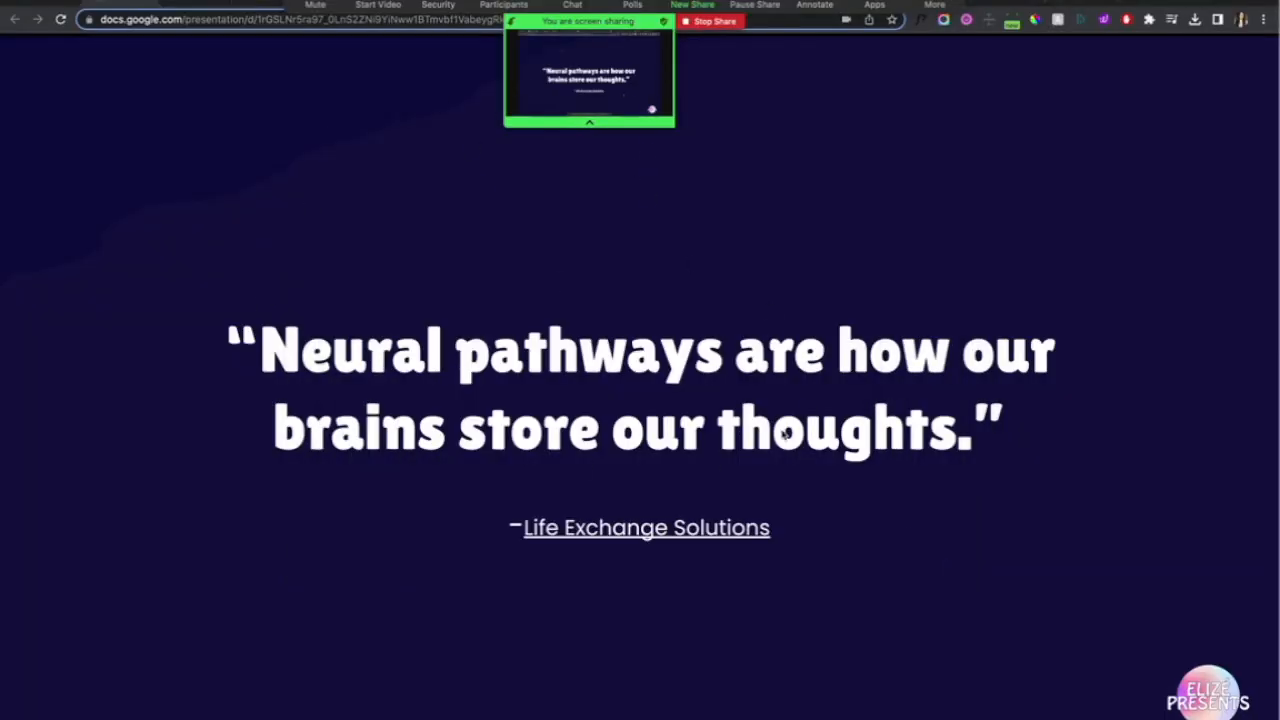